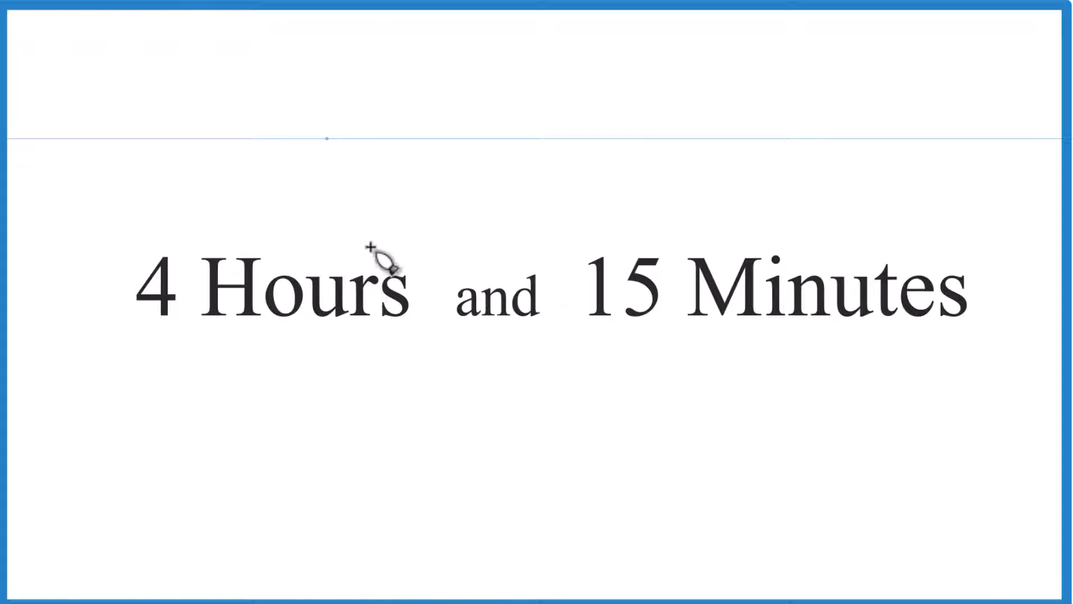
Step: Draw a blue underline beneath '15 Minutes' as the fraction's numerator
{"action": "left_click_drag", "start_coordinate": [592, 332], "coordinate": [701, 329]}
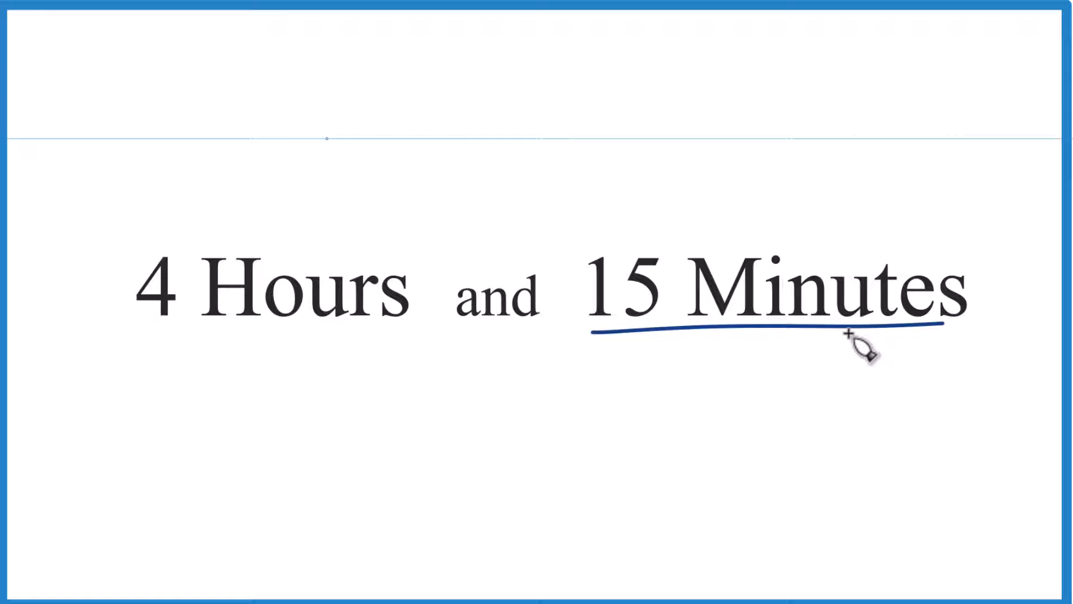
{"action": "mouse_move", "coordinate": [629, 376]}
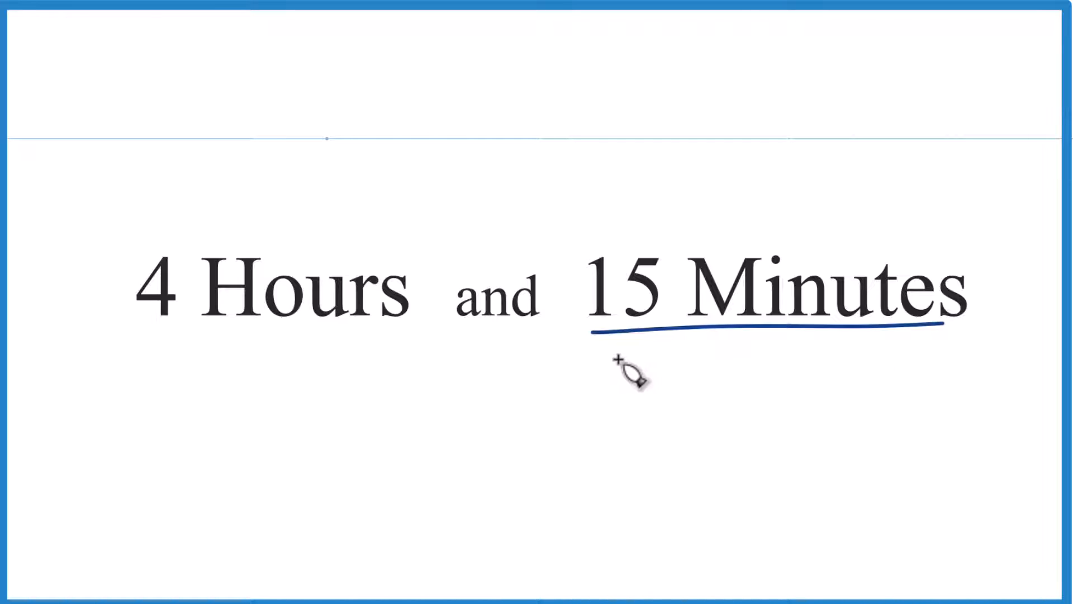
Step: Write '60 minutes / hr' under the line as the denominator
{"action": "left_click_drag", "start_coordinate": [612, 356], "coordinate": [590, 431]}
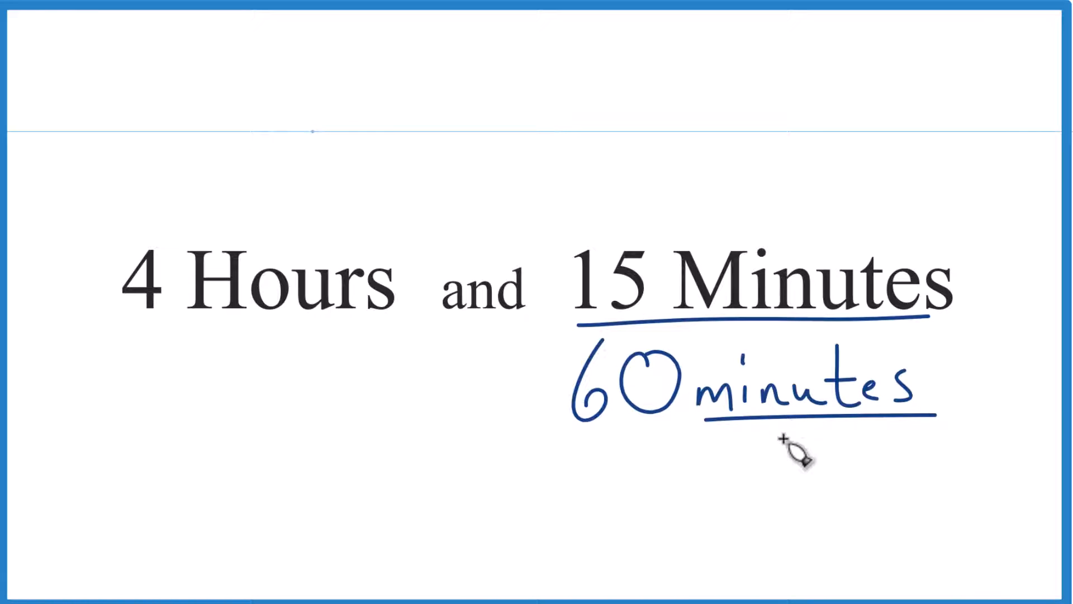
{"action": "left_click_drag", "start_coordinate": [787, 444], "coordinate": [835, 452]}
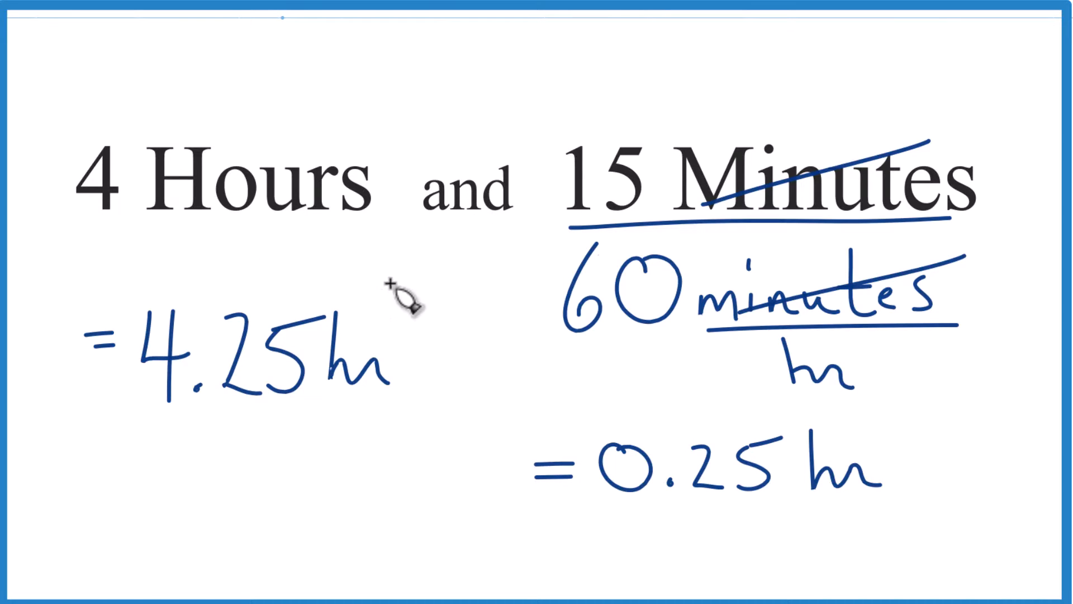
Step: Draw a rectangle around '4.25 hr' beneath '4 Hours'
{"action": "left_click_drag", "start_coordinate": [68, 274], "coordinate": [425, 445]}
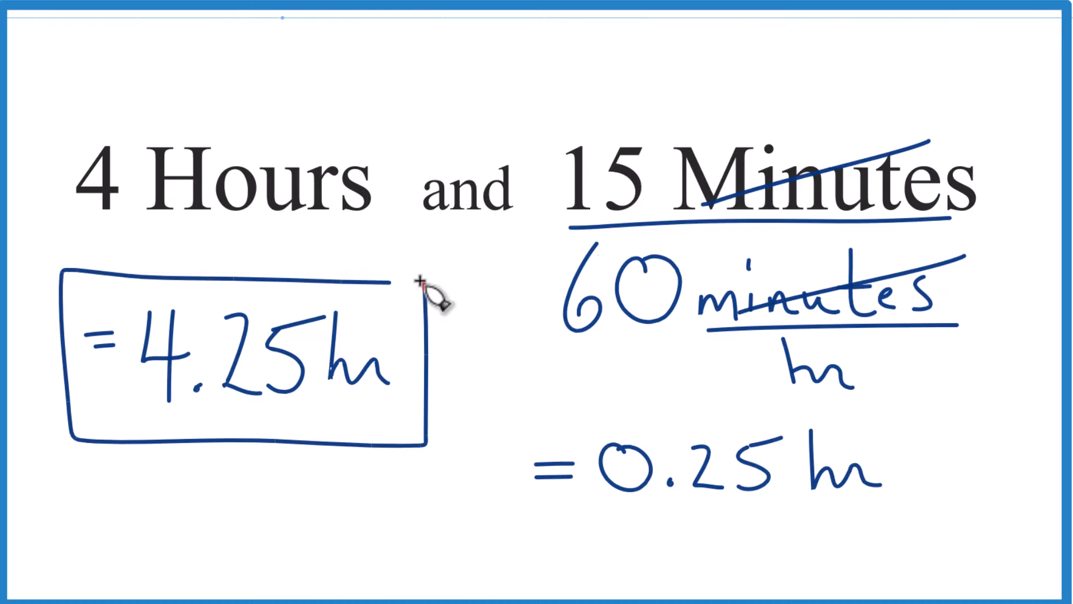